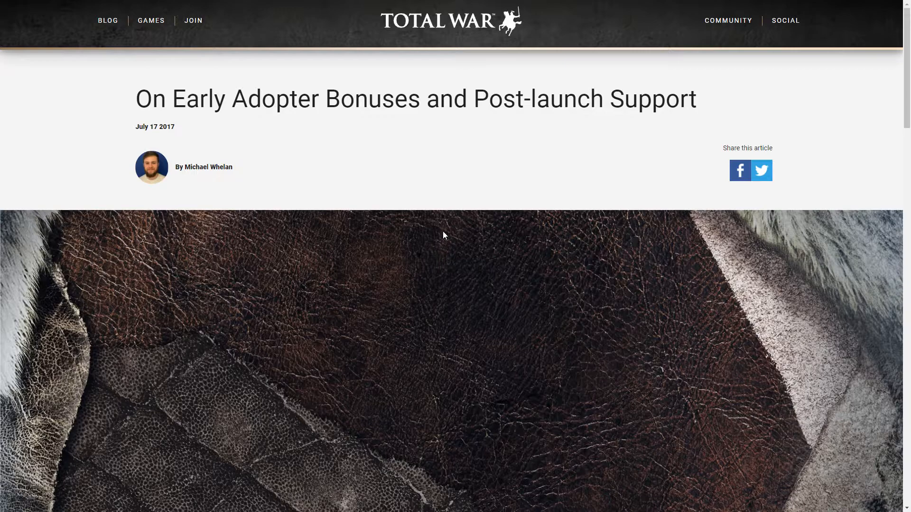
Scroll past the article title and header image toward the post's opening text
scroll(down, 3)
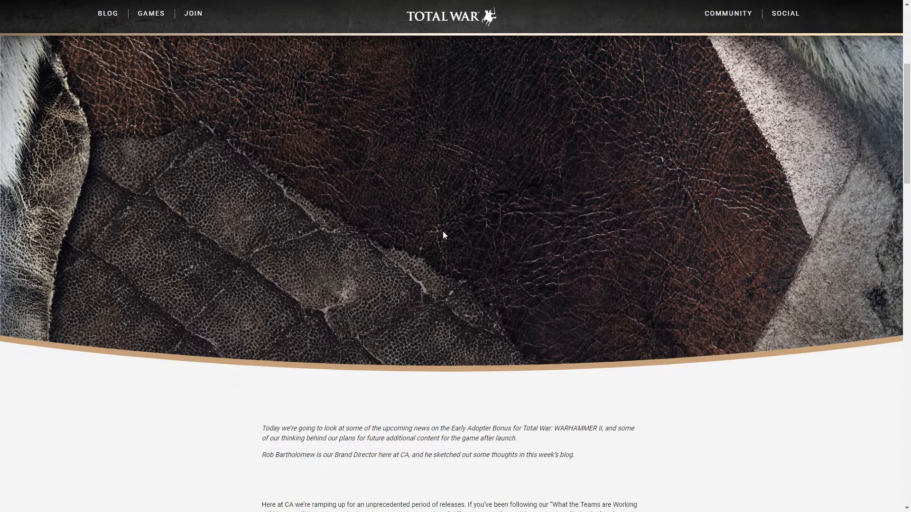
scroll(down, 3)
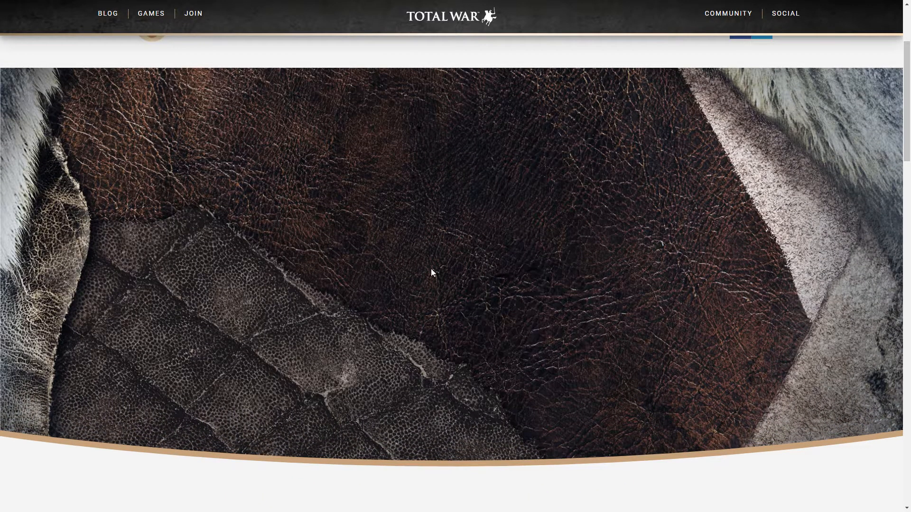
Scroll through the introduction down to the 'On Pre-orders & Early Adopters' heading
scroll(down, 3)
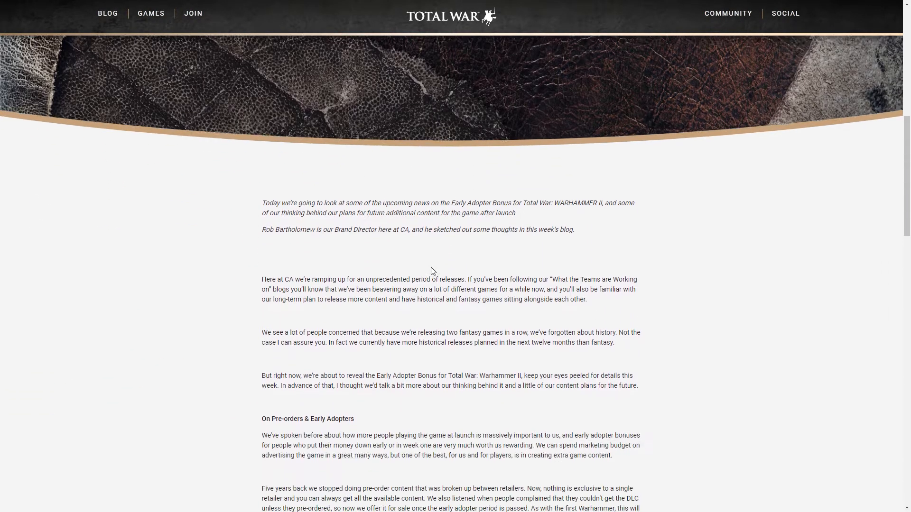
scroll(down, 3)
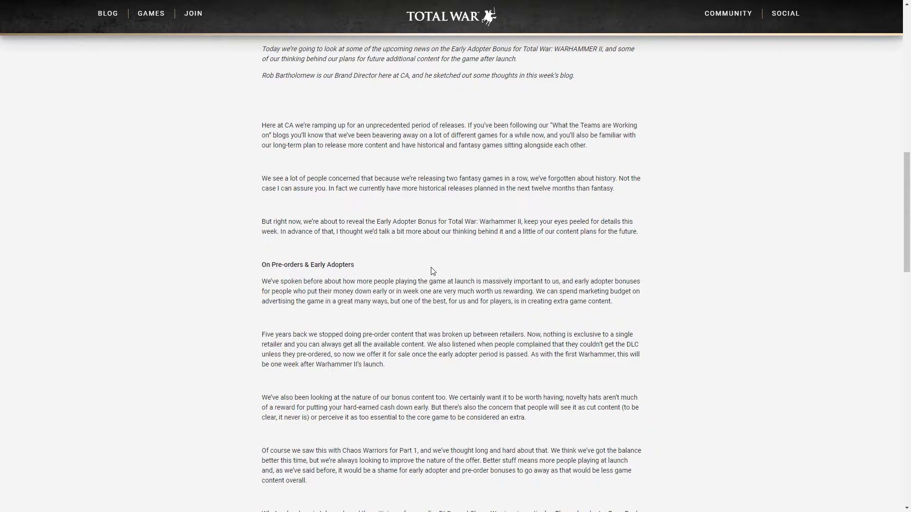
Highlight the first paragraph under 'On Pre-orders & Early Adopters', then clear the highlight
scroll(down, 3)
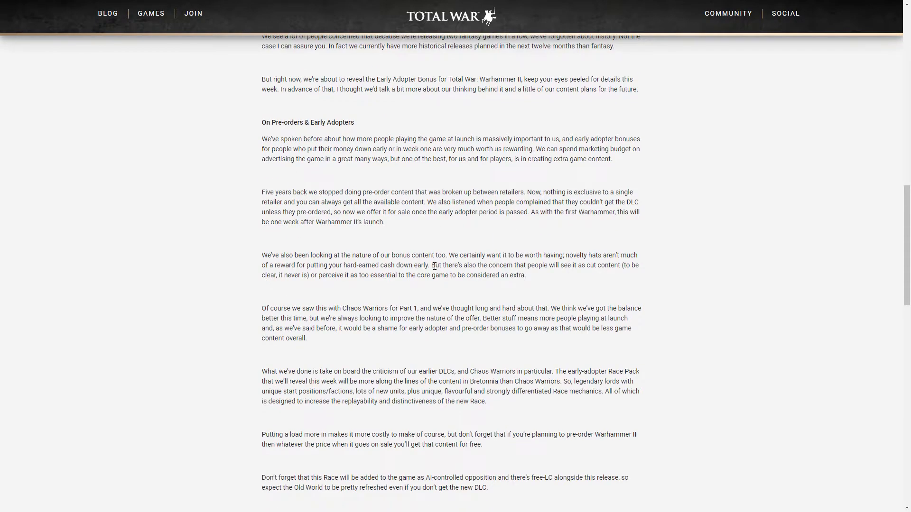
mouse_move(296, 149)
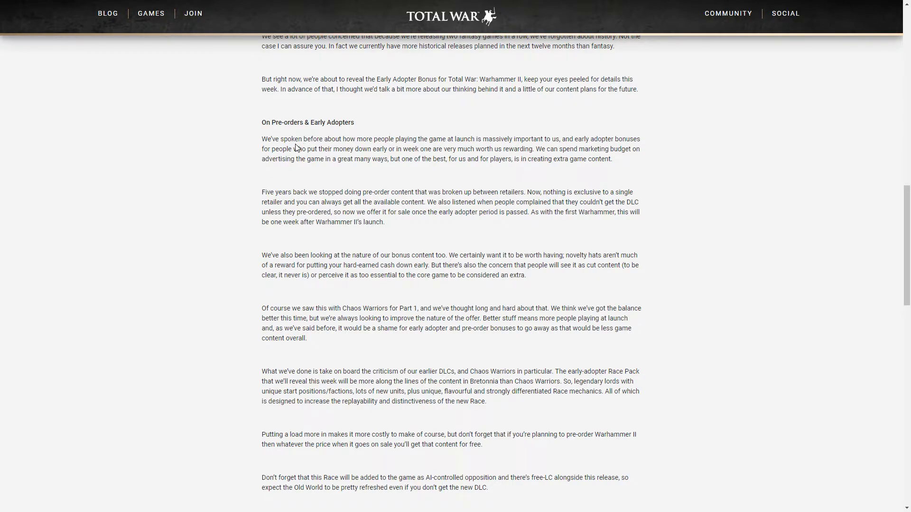
drag(262, 139, 613, 158)
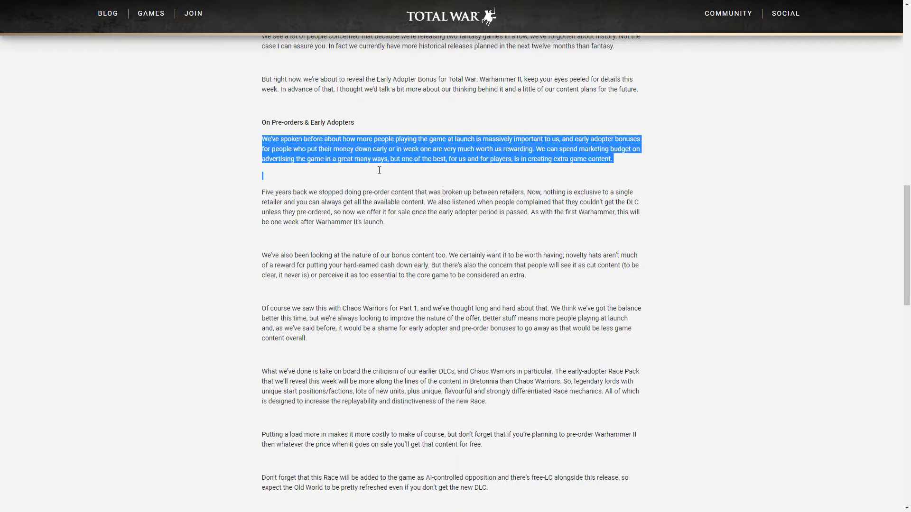
click(467, 227)
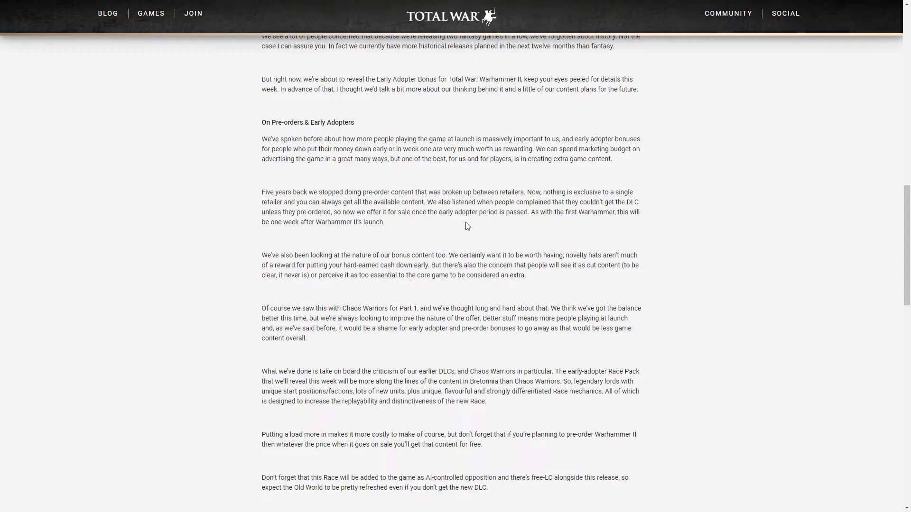
mouse_move(556, 366)
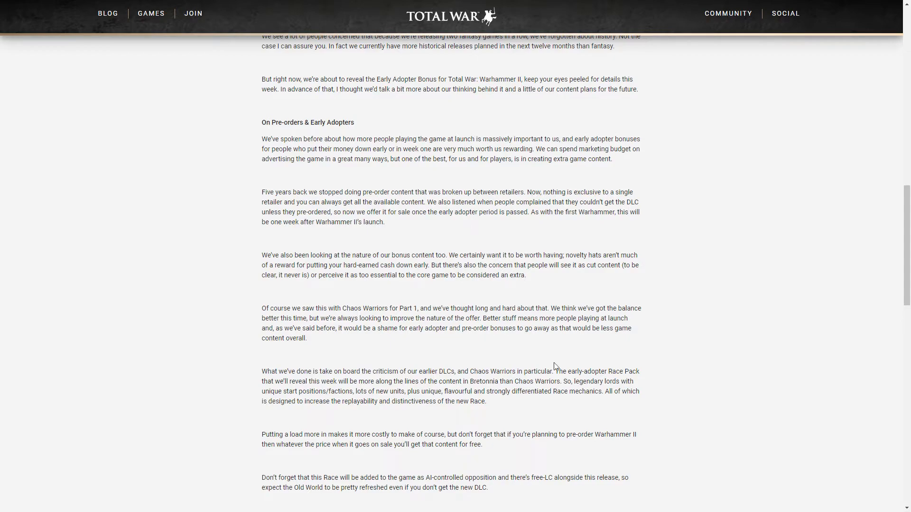
Highlight the legendary lords race pack features, then the 'Don't forget that this Race…' AI-opposition paragraph
drag(575, 381, 346, 391)
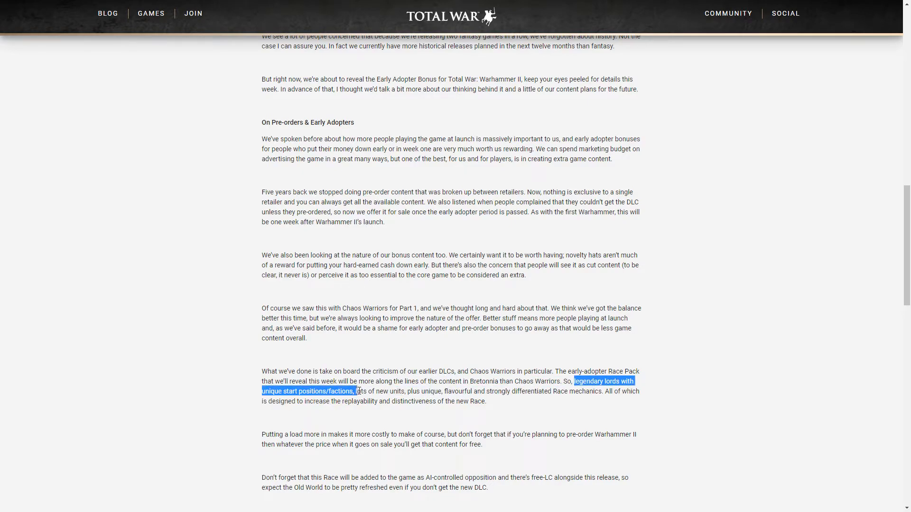
drag(357, 391, 435, 390)
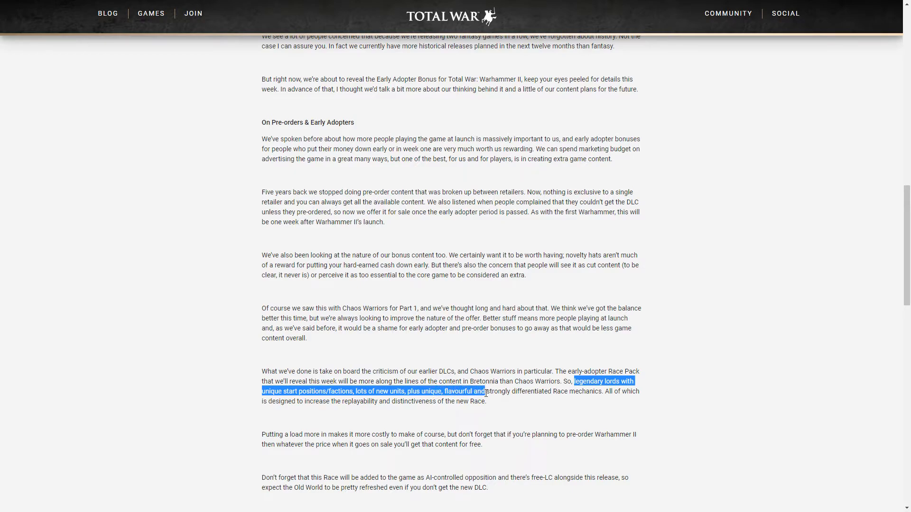
drag(485, 391, 600, 391)
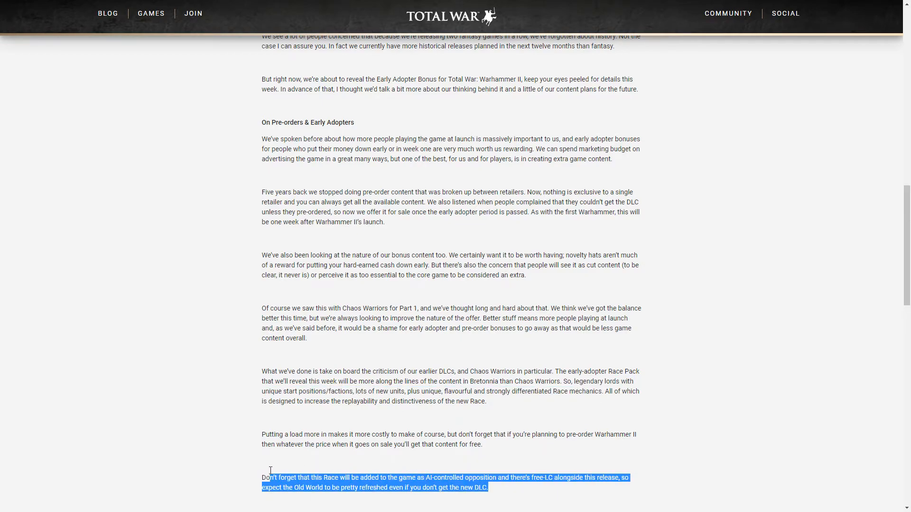
Scroll to 'On DLC for TW:Warhammer II', then clear the highlight from its paragraphs
scroll(down, 3)
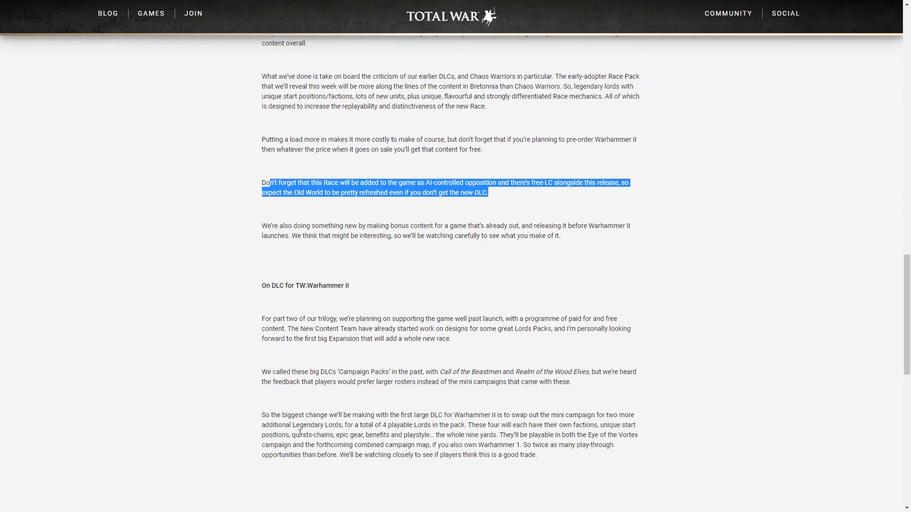
scroll(down, 3)
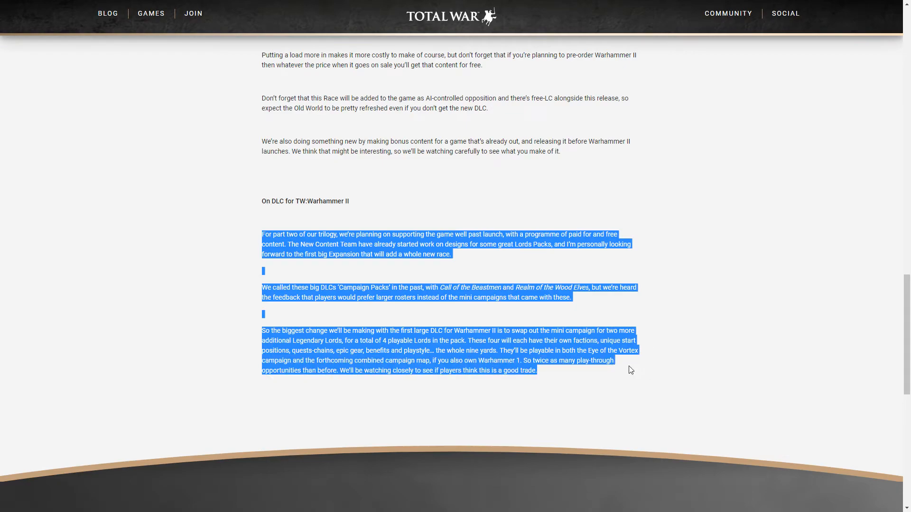
click(595, 372)
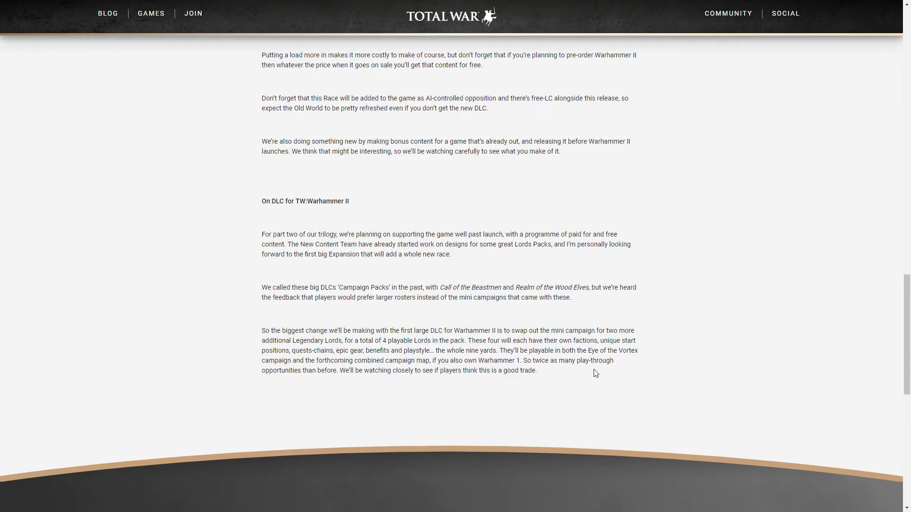